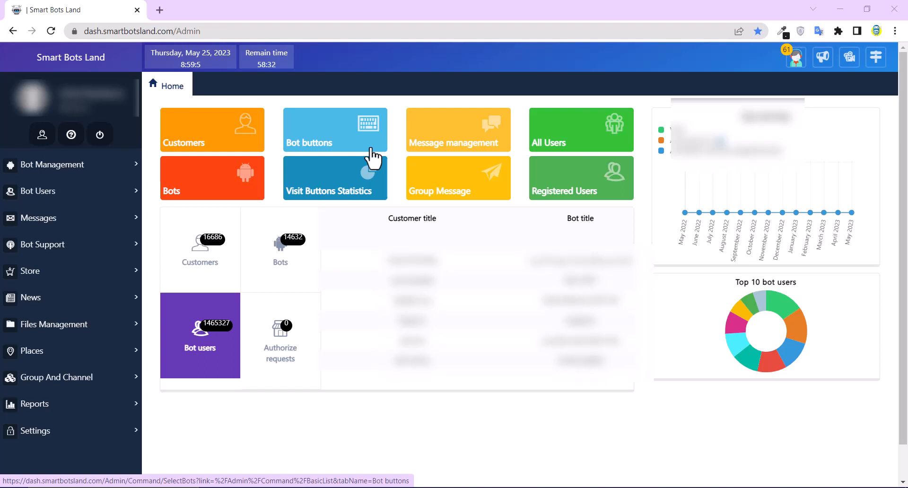
{"action": "mouse_move", "coordinate": [597, 162]}
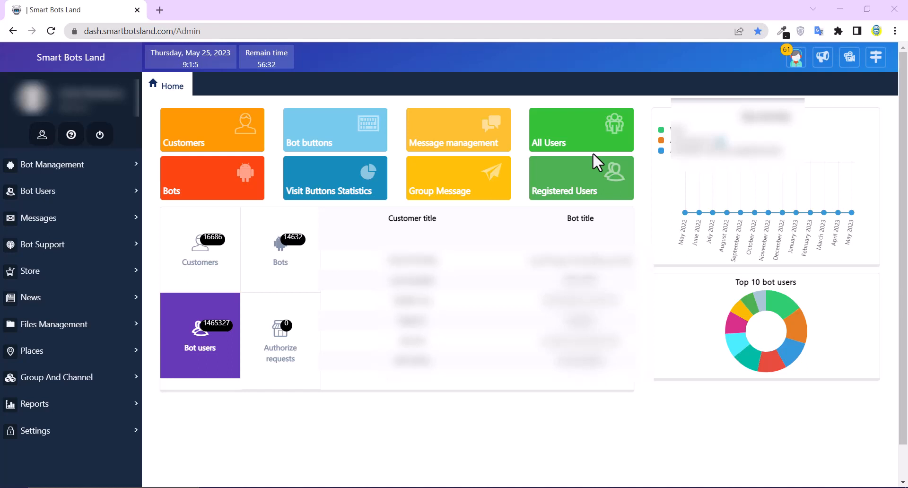
{"action": "mouse_move", "coordinate": [535, 153]}
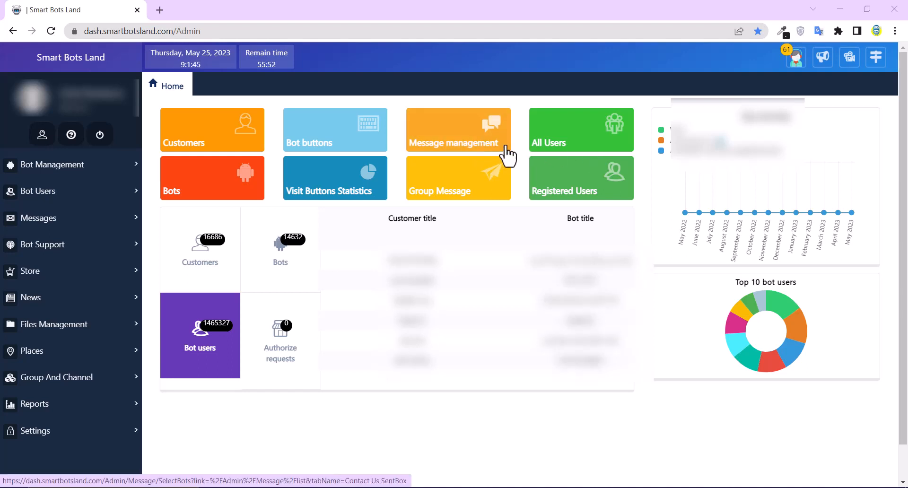
{"action": "mouse_move", "coordinate": [677, 63]}
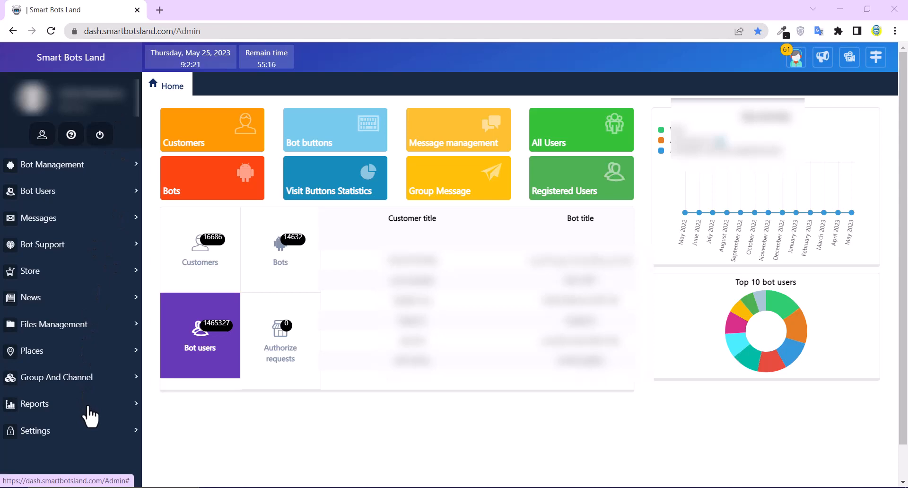
Export the New Users Statistics report for 05/17/2023 to 05/25/2023 as an Excel file.
{"action": "left_click", "coordinate": [35, 404]}
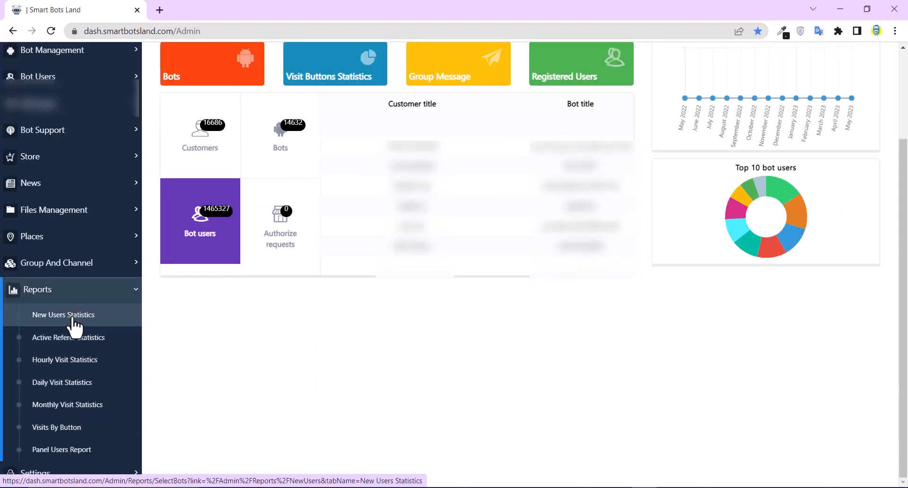
{"action": "left_click", "coordinate": [63, 314]}
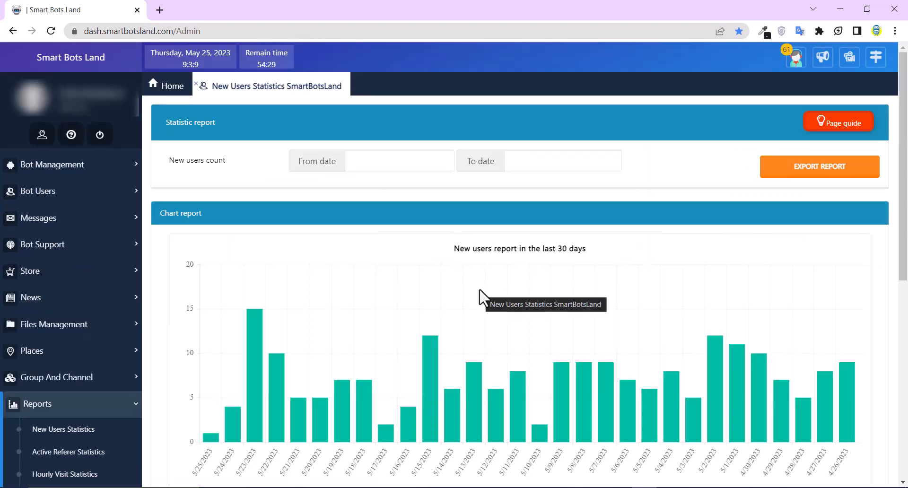
{"action": "mouse_move", "coordinate": [183, 178]}
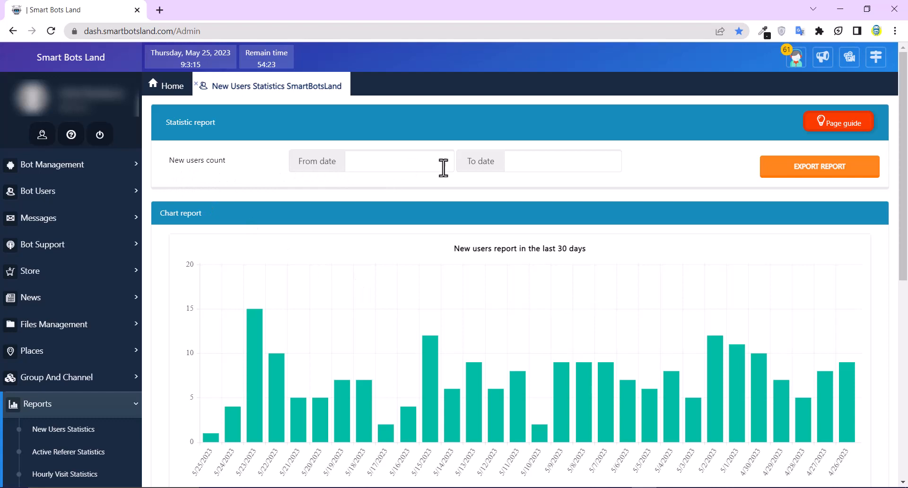
{"action": "mouse_move", "coordinate": [406, 169]}
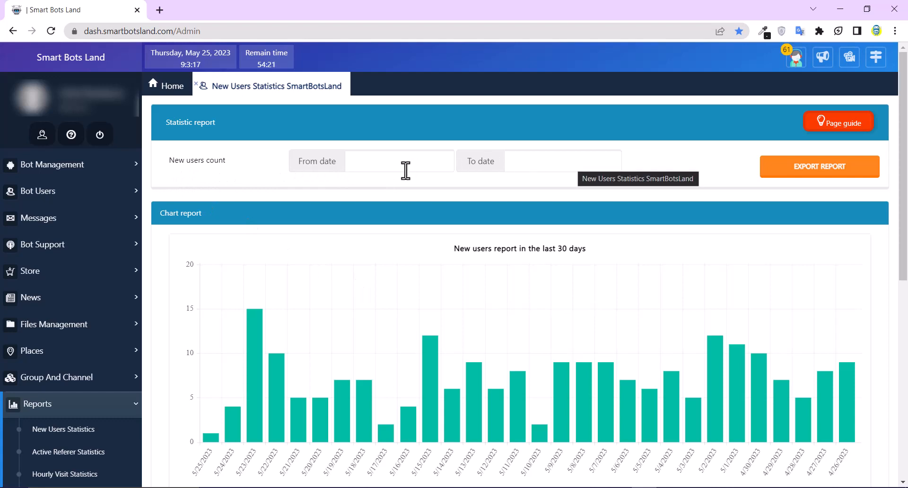
{"action": "mouse_move", "coordinate": [243, 184]}
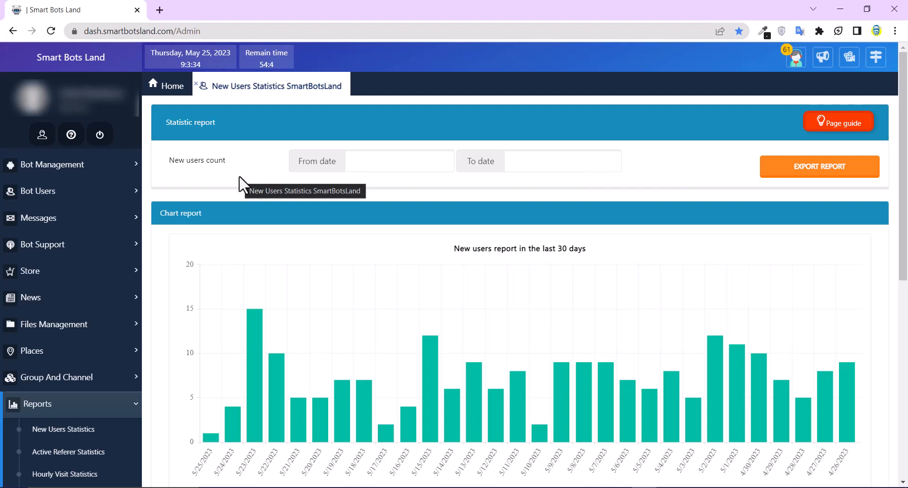
{"action": "left_click", "coordinate": [398, 161]}
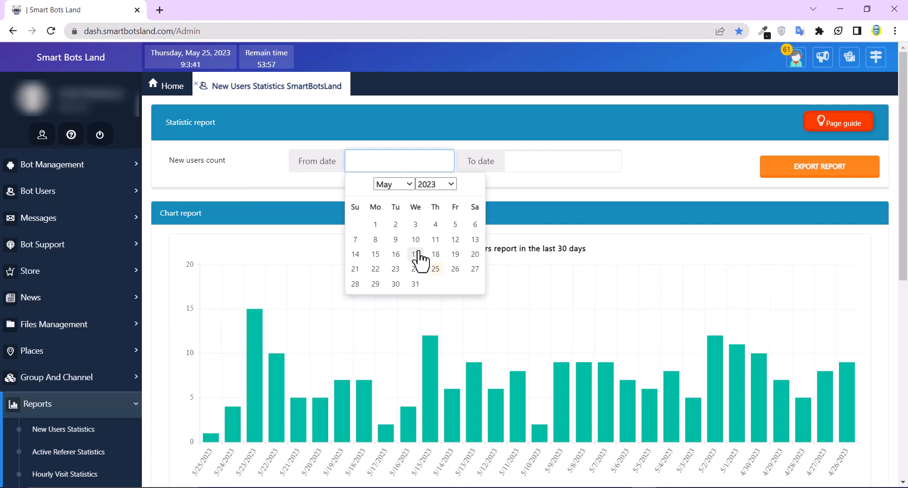
{"action": "left_click", "coordinate": [415, 253]}
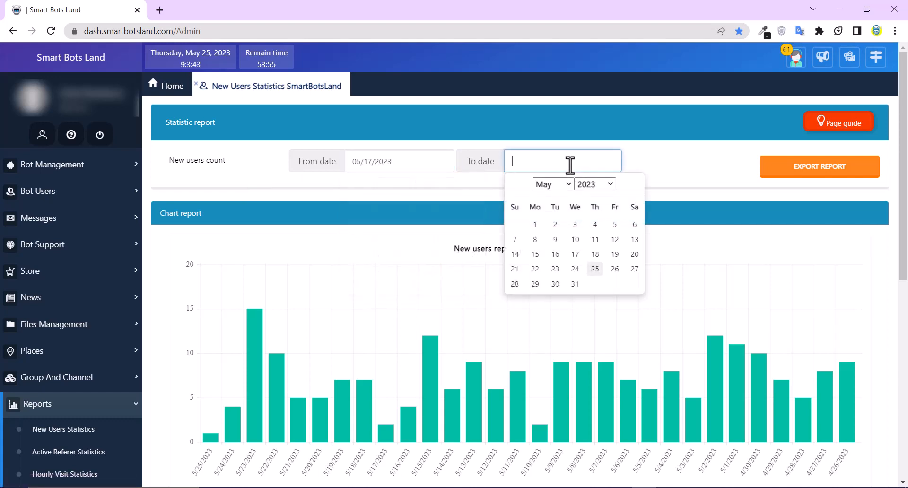
{"action": "left_click", "coordinate": [593, 269]}
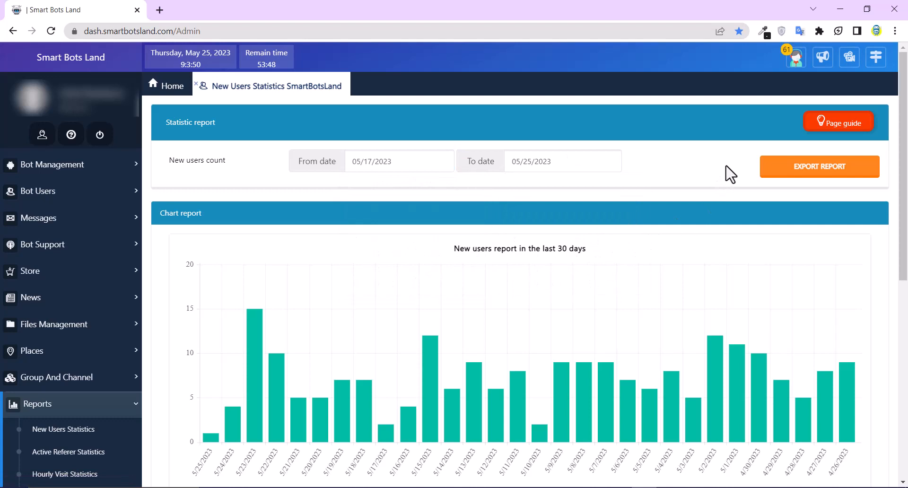
{"action": "mouse_move", "coordinate": [823, 202]}
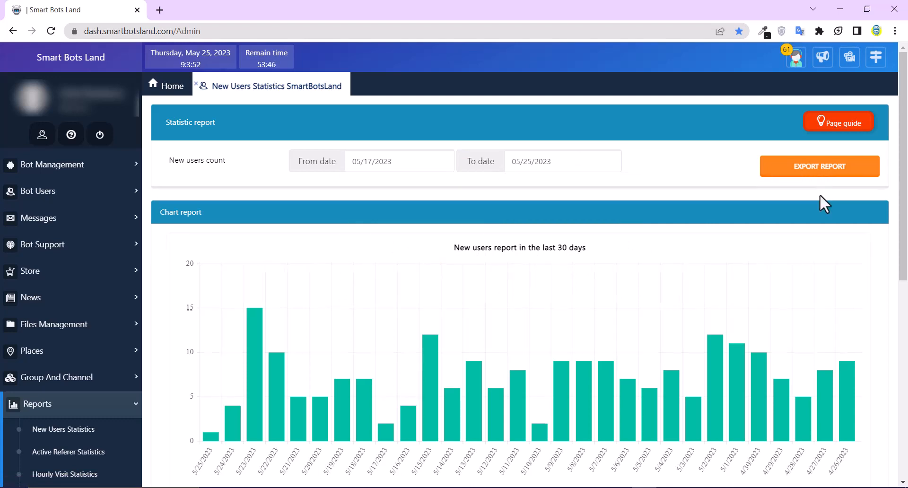
{"action": "left_click", "coordinate": [819, 167]}
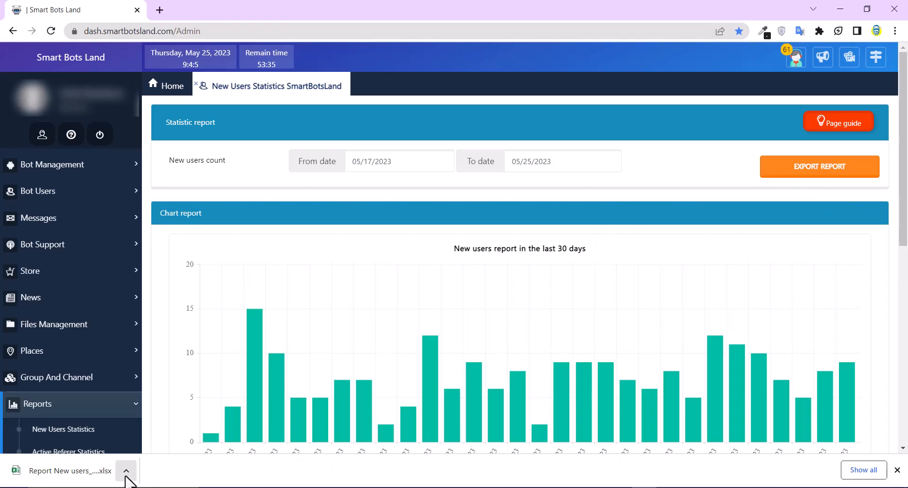
Review the 30-day and 12-month new-user charts, then move to Active Referer Statistics.
{"action": "left_click", "coordinate": [69, 471]}
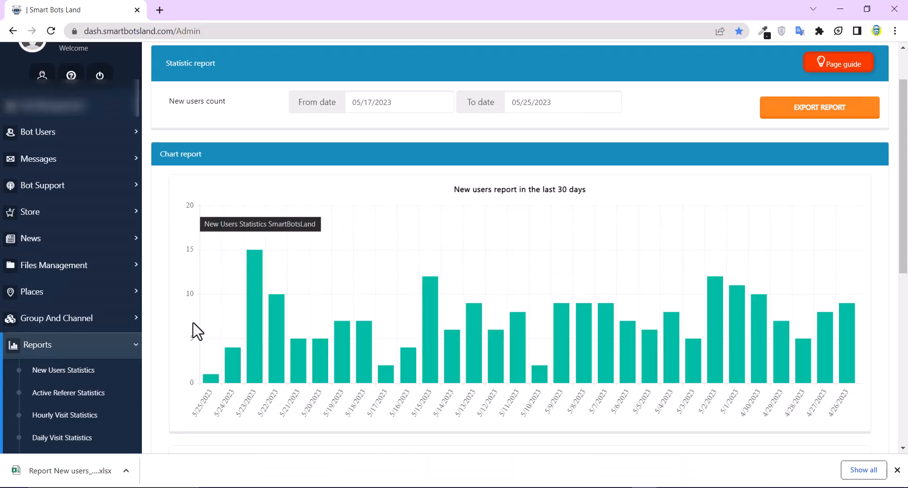
{"action": "mouse_move", "coordinate": [182, 234]}
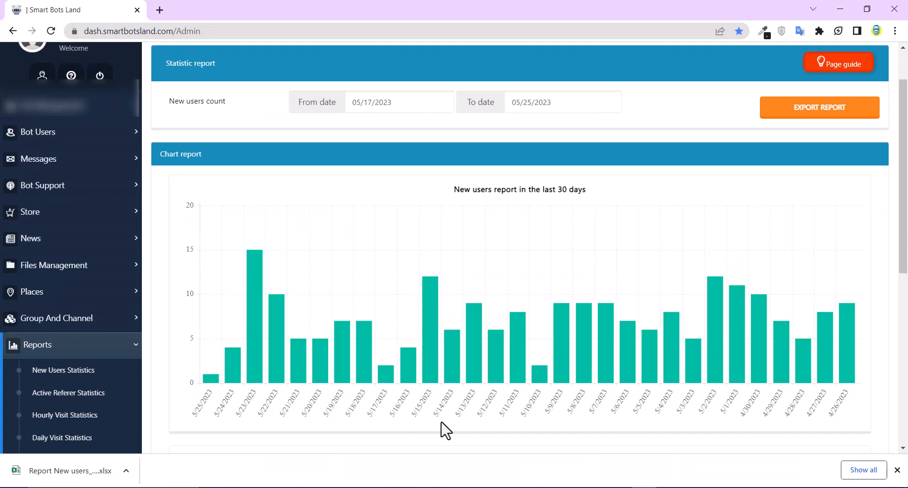
{"action": "mouse_move", "coordinate": [758, 407]}
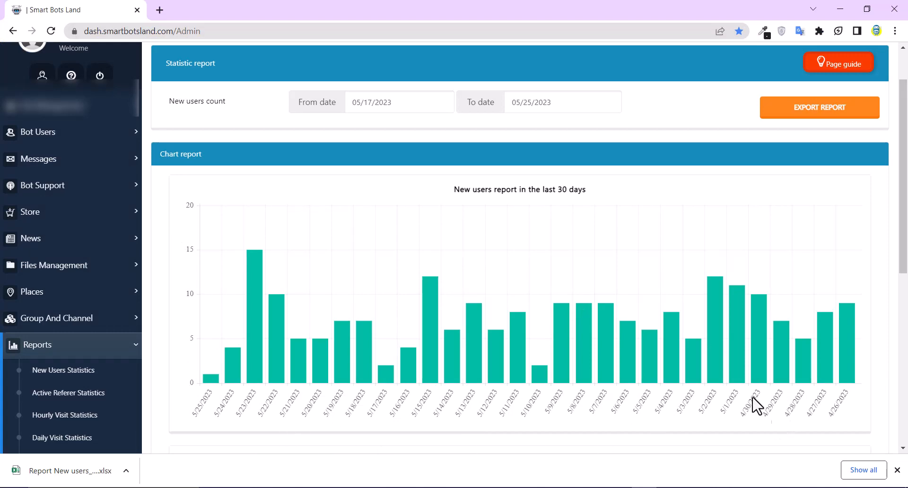
{"action": "scroll", "scroll_direction": "down", "scroll_amount": 3}
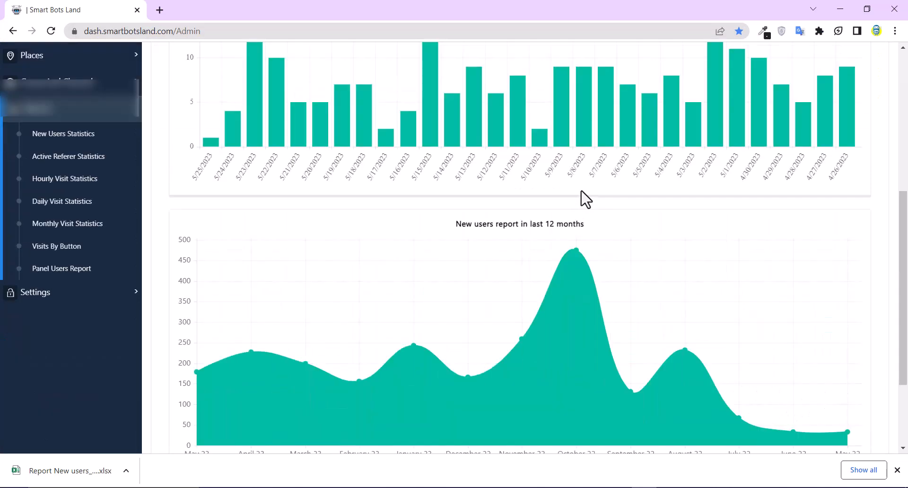
{"action": "scroll", "scroll_direction": "down", "scroll_amount": 3}
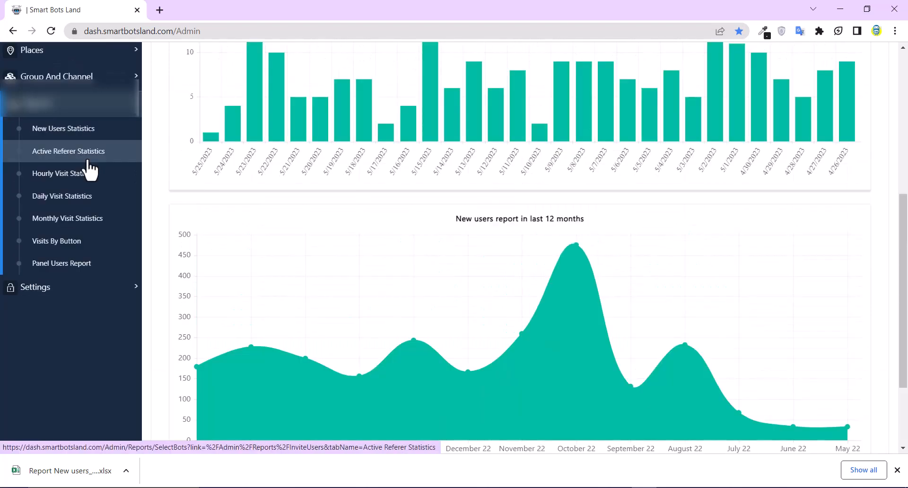
{"action": "left_click", "coordinate": [68, 152]}
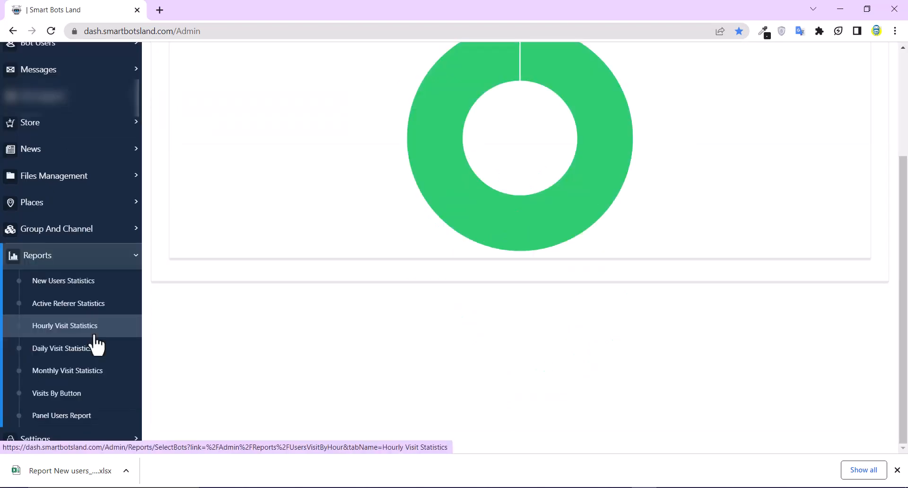
Show the Hourly Visit Statistics chart for 05/23/2023 to 05/25/2023.
{"action": "left_click", "coordinate": [65, 325]}
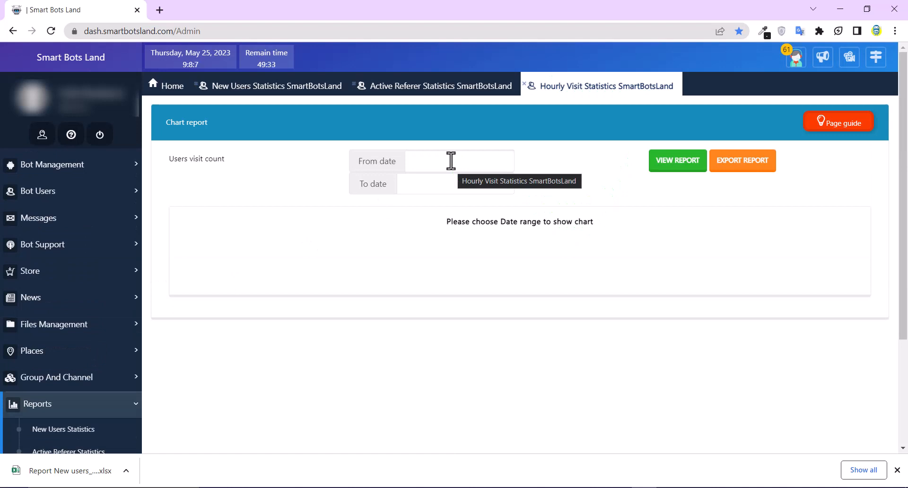
{"action": "left_click", "coordinate": [459, 161]}
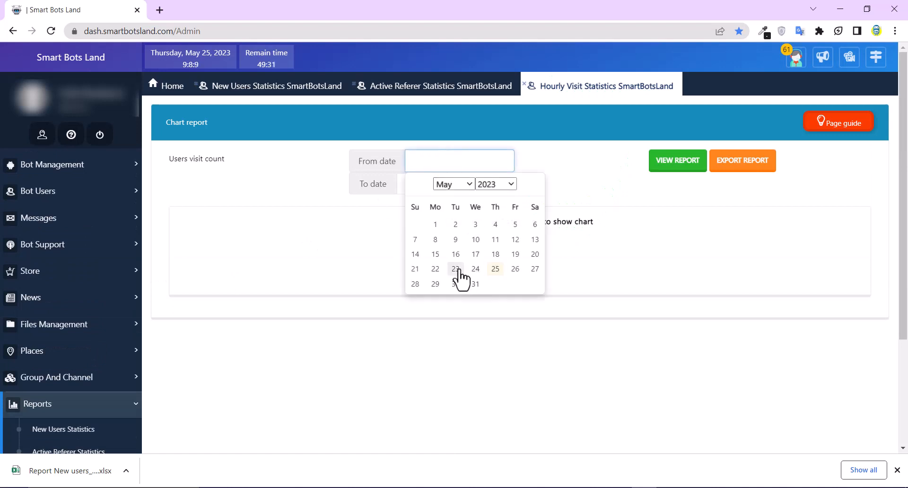
{"action": "left_click", "coordinate": [455, 269]}
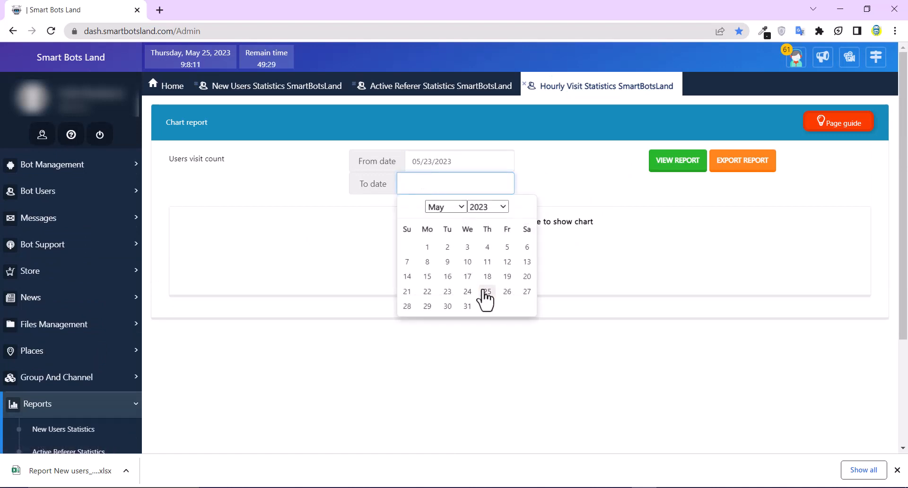
{"action": "left_click", "coordinate": [486, 291]}
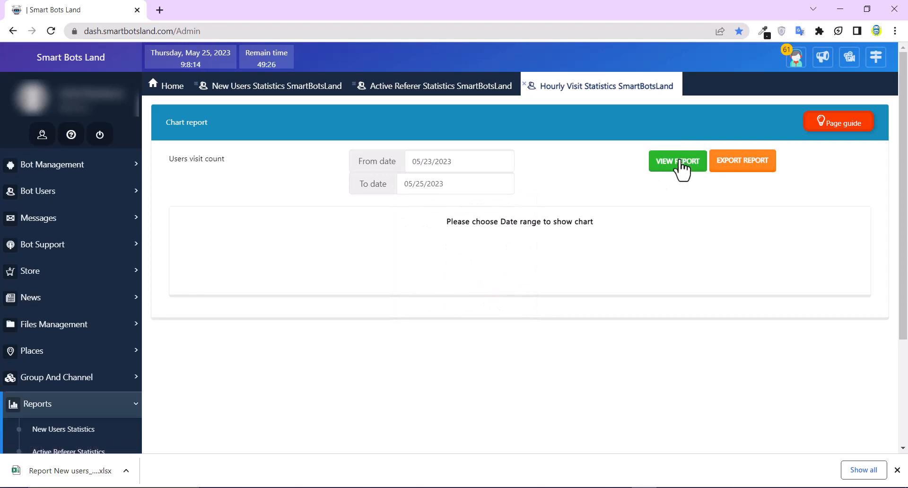
{"action": "left_click", "coordinate": [677, 161]}
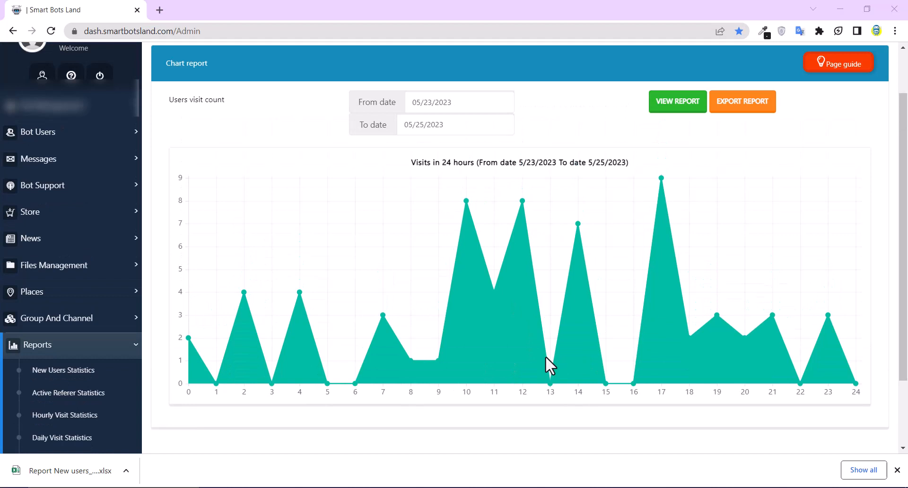
{"action": "mouse_move", "coordinate": [533, 417]}
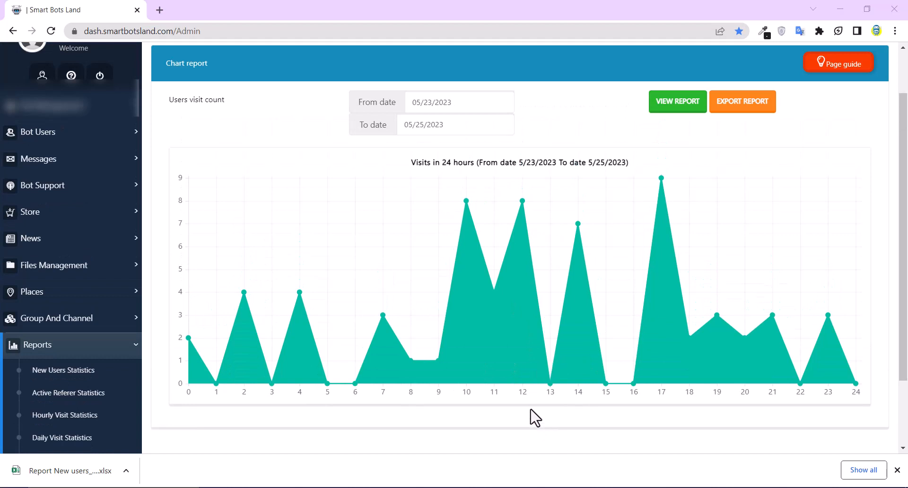
{"action": "mouse_move", "coordinate": [808, 374]}
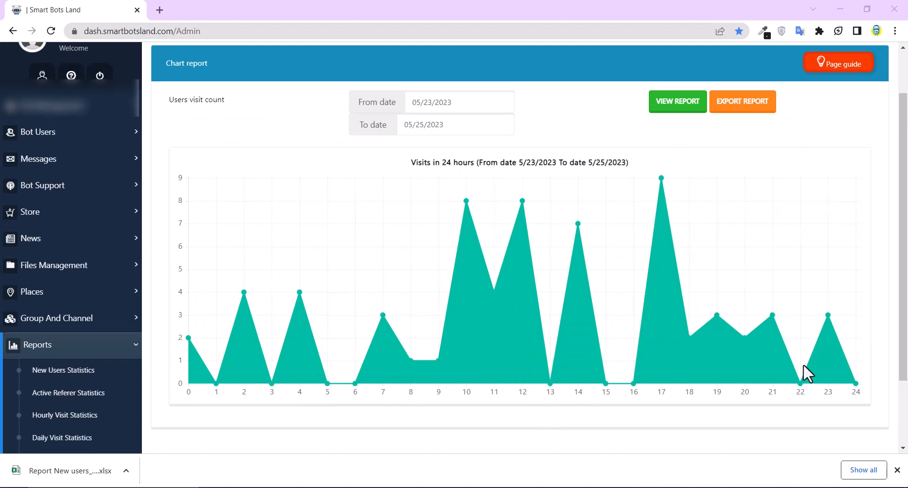
{"action": "mouse_move", "coordinate": [189, 203]}
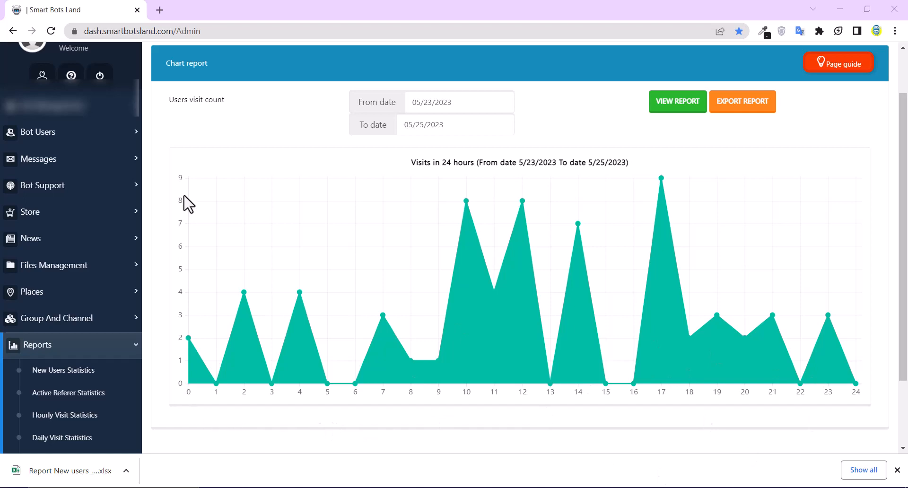
{"action": "mouse_move", "coordinate": [187, 383]}
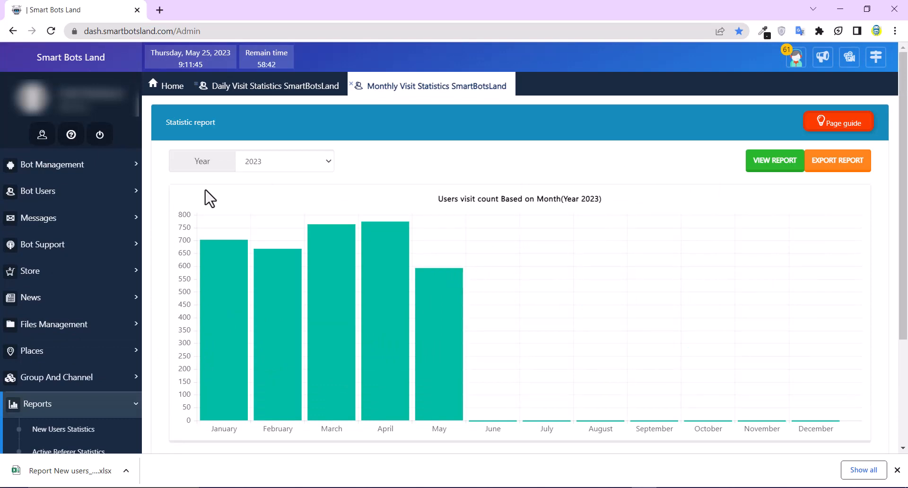
{"action": "mouse_move", "coordinate": [354, 139]}
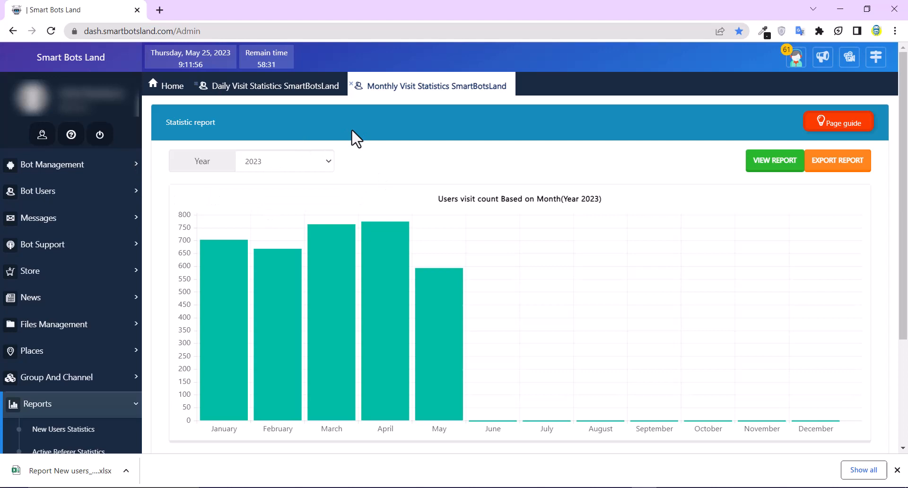
{"action": "mouse_move", "coordinate": [267, 188]}
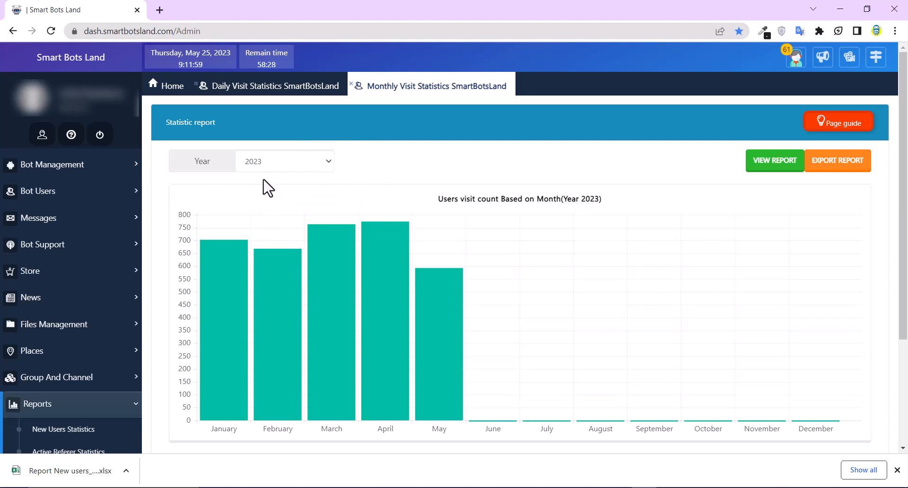
{"action": "mouse_move", "coordinate": [199, 438]}
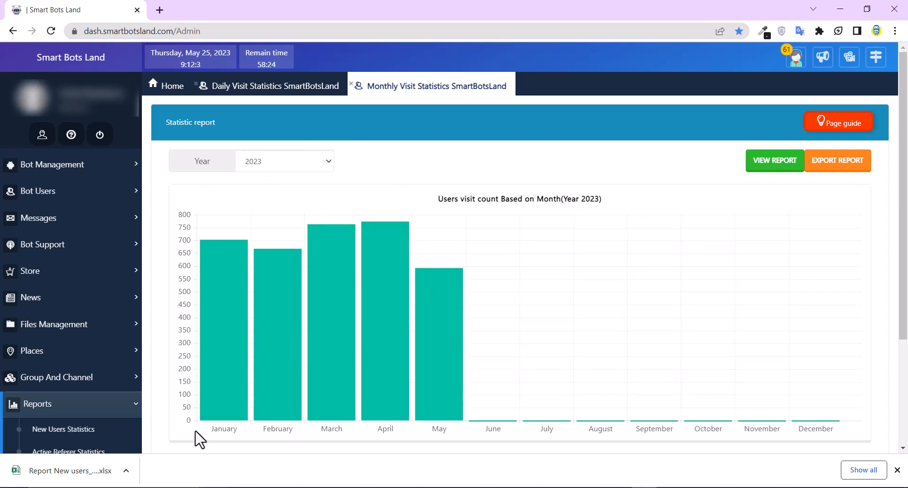
{"action": "mouse_move", "coordinate": [519, 334]}
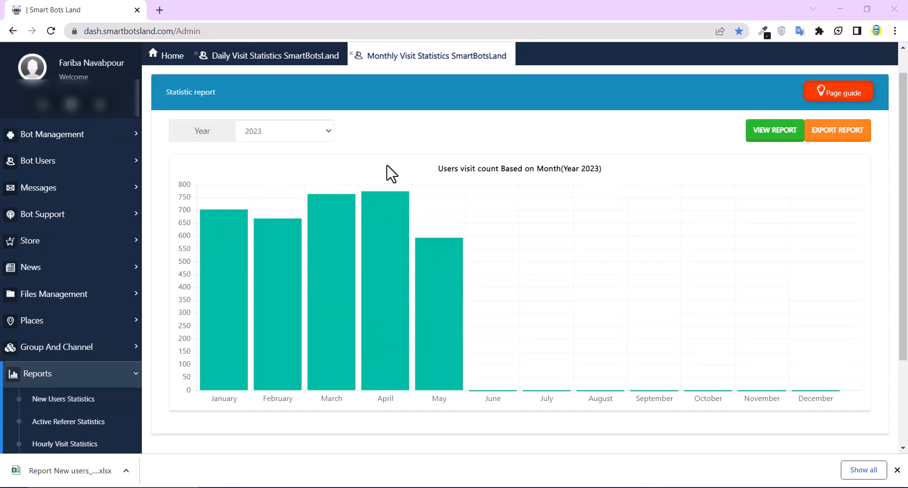
{"action": "mouse_move", "coordinate": [394, 191]}
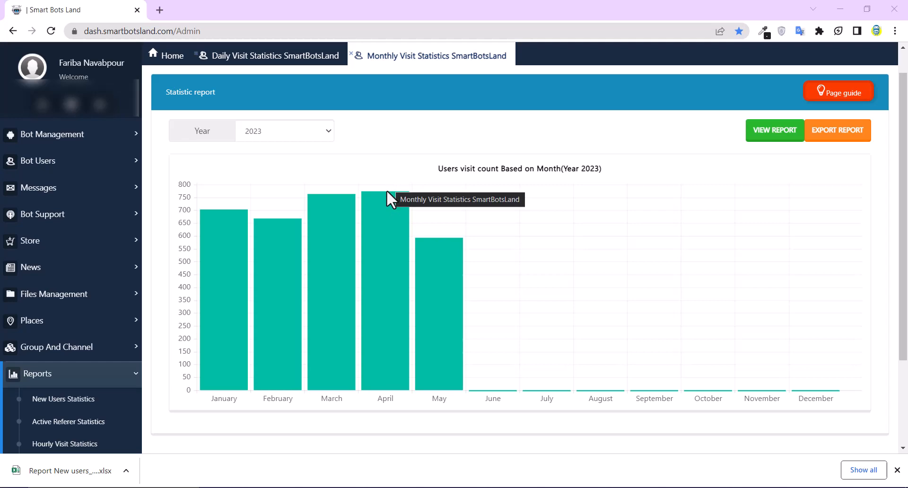
{"action": "mouse_move", "coordinate": [360, 169]}
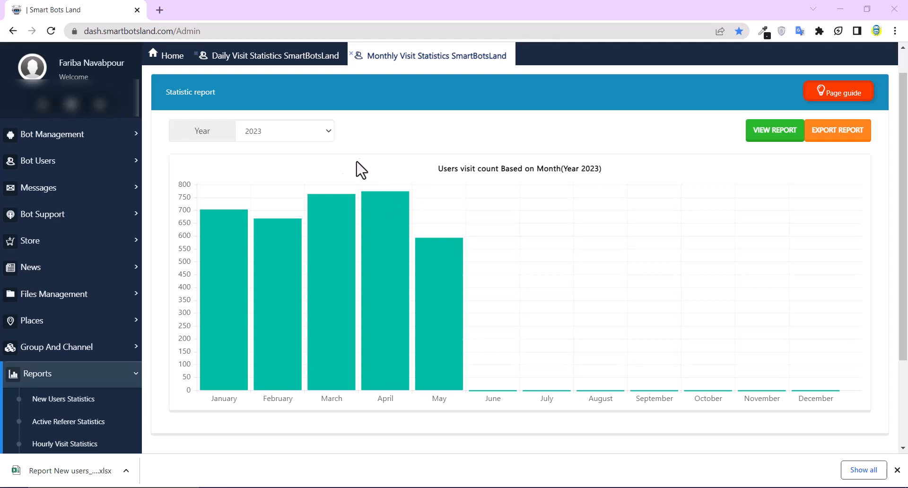
Scroll the Monthly Visit Statistics chart for 2023 to read January–May counts.
{"action": "scroll", "scroll_direction": "down", "scroll_amount": 3}
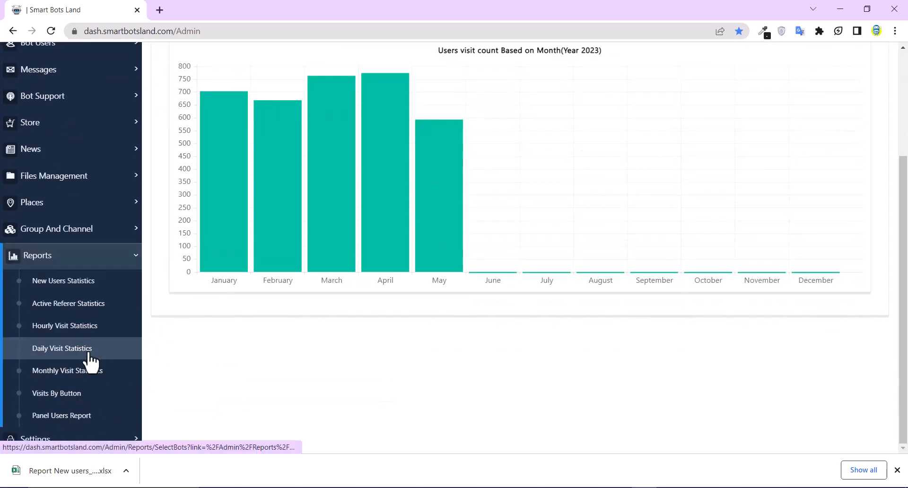
{"action": "mouse_move", "coordinate": [337, 201]}
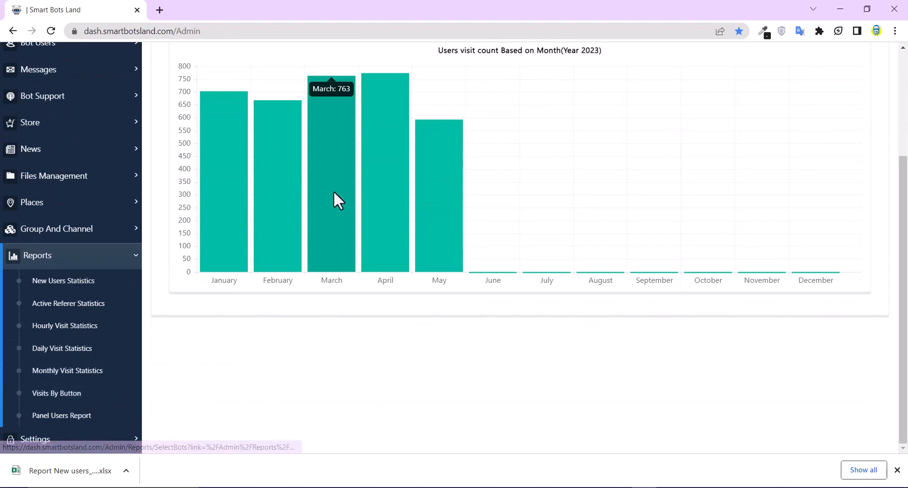
Chart visits for Guide, Create a new bot, Create Bot- New, Basic Bot and Store Bot under Start button.
{"action": "left_click", "coordinate": [55, 394]}
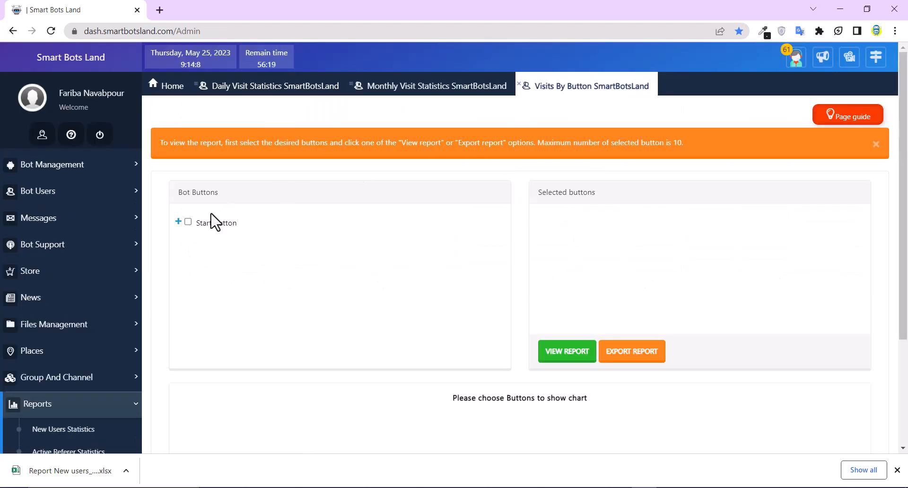
{"action": "mouse_move", "coordinate": [537, 146]}
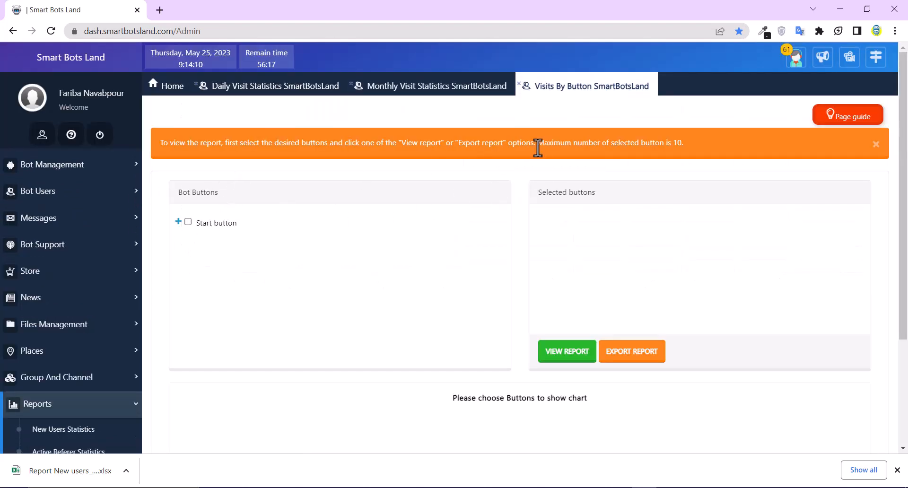
{"action": "mouse_move", "coordinate": [589, 144]}
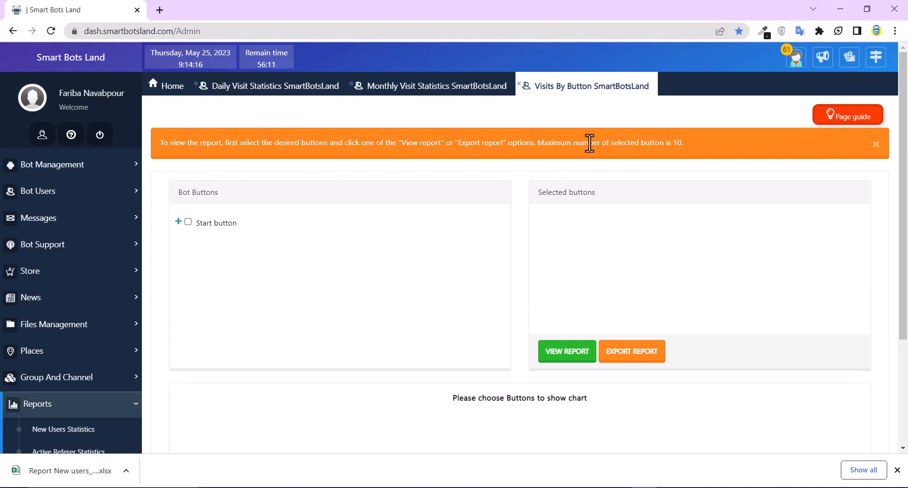
{"action": "mouse_move", "coordinate": [513, 187]}
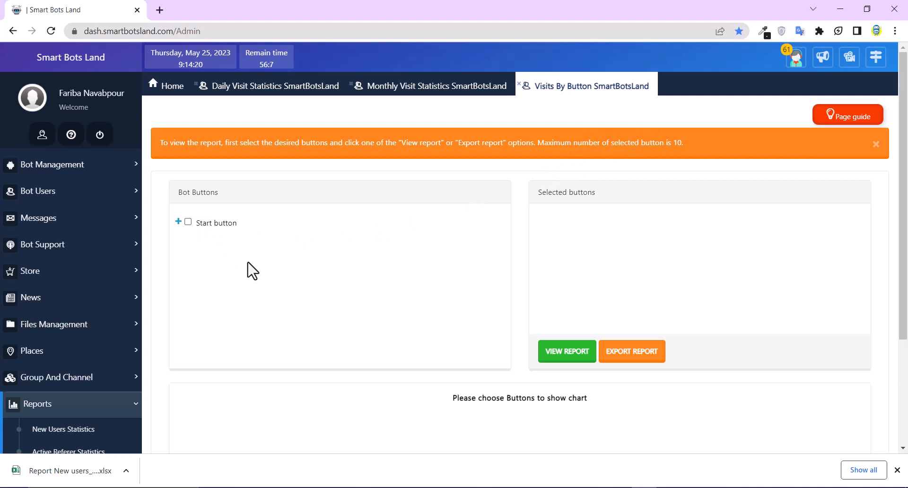
{"action": "mouse_move", "coordinate": [186, 230]}
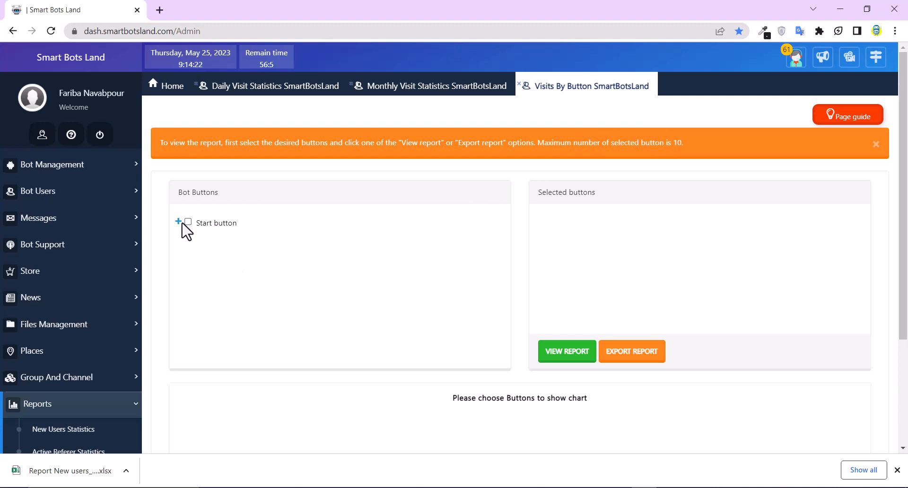
{"action": "left_click", "coordinate": [178, 222]}
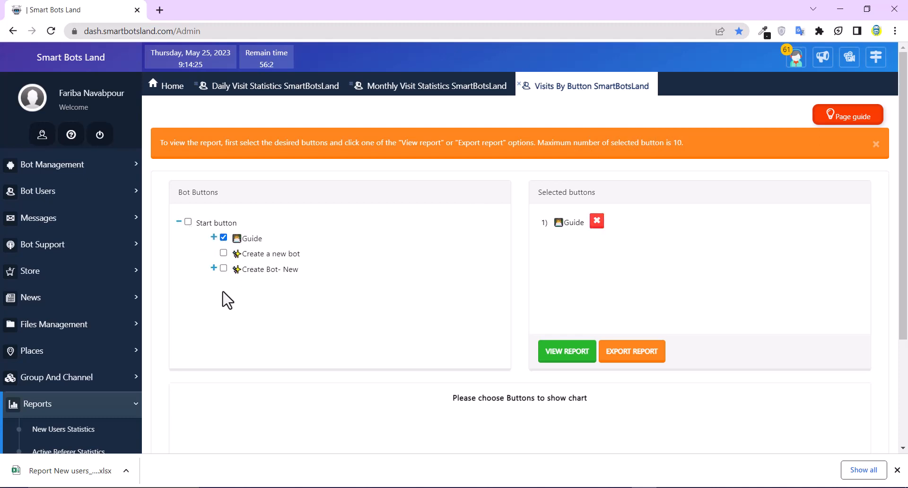
{"action": "left_click", "coordinate": [223, 253]}
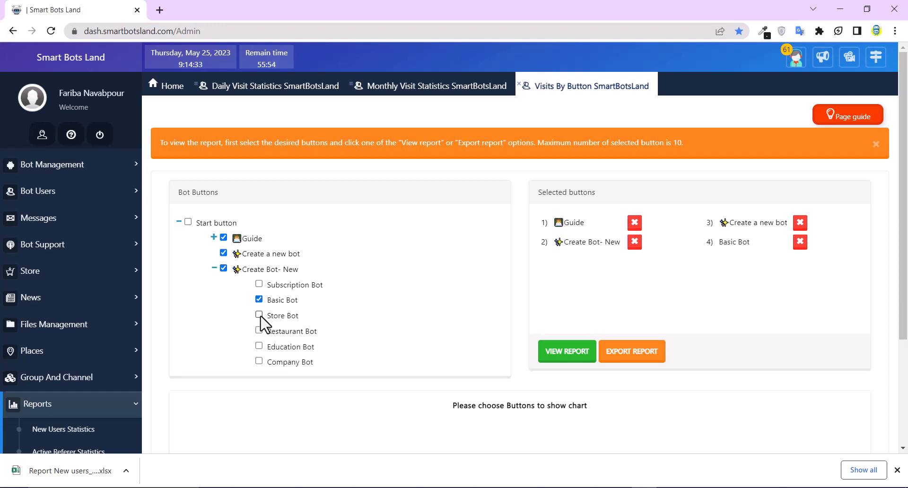
{"action": "left_click", "coordinate": [259, 316]}
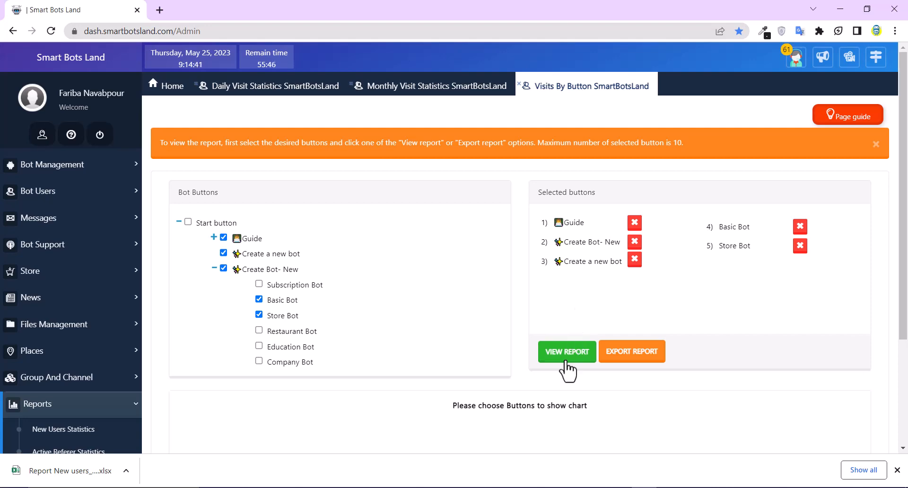
{"action": "left_click", "coordinate": [567, 352]}
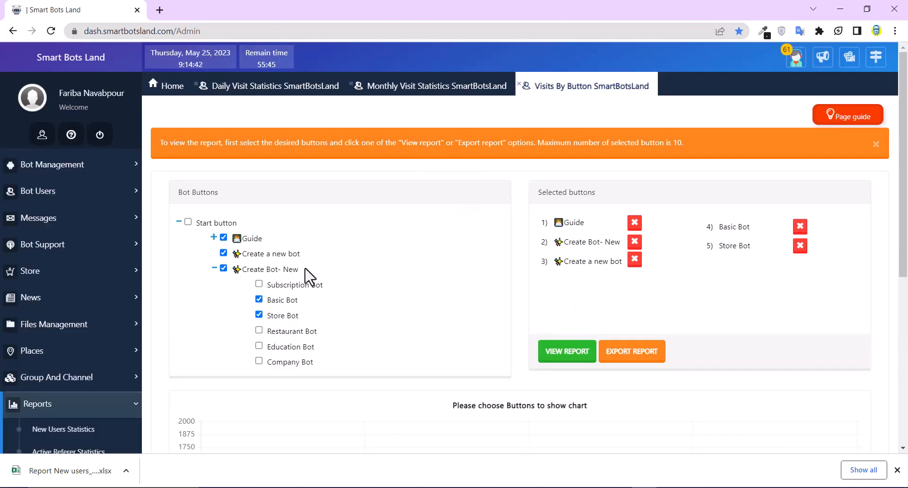
{"action": "left_click", "coordinate": [565, 351]}
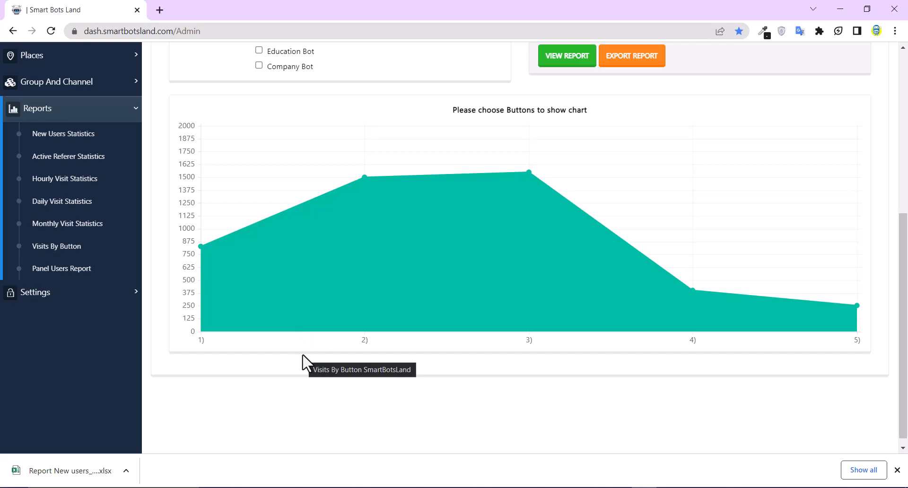
{"action": "mouse_move", "coordinate": [311, 365]}
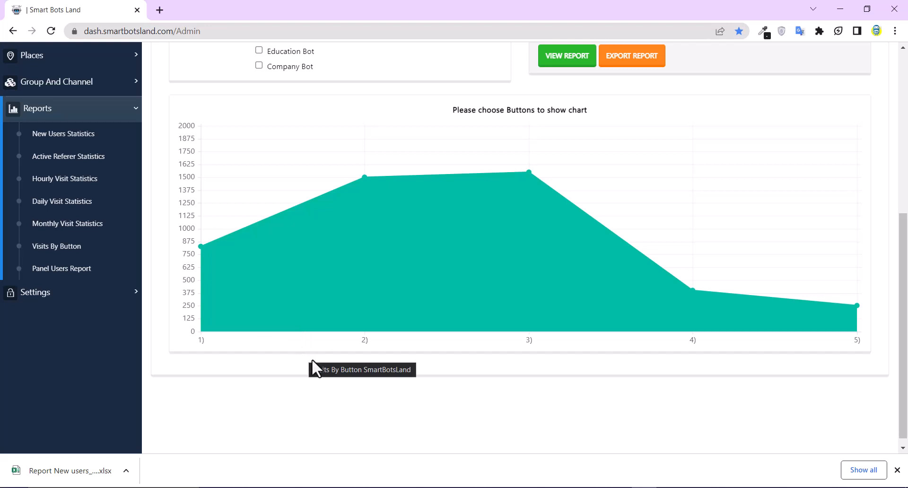